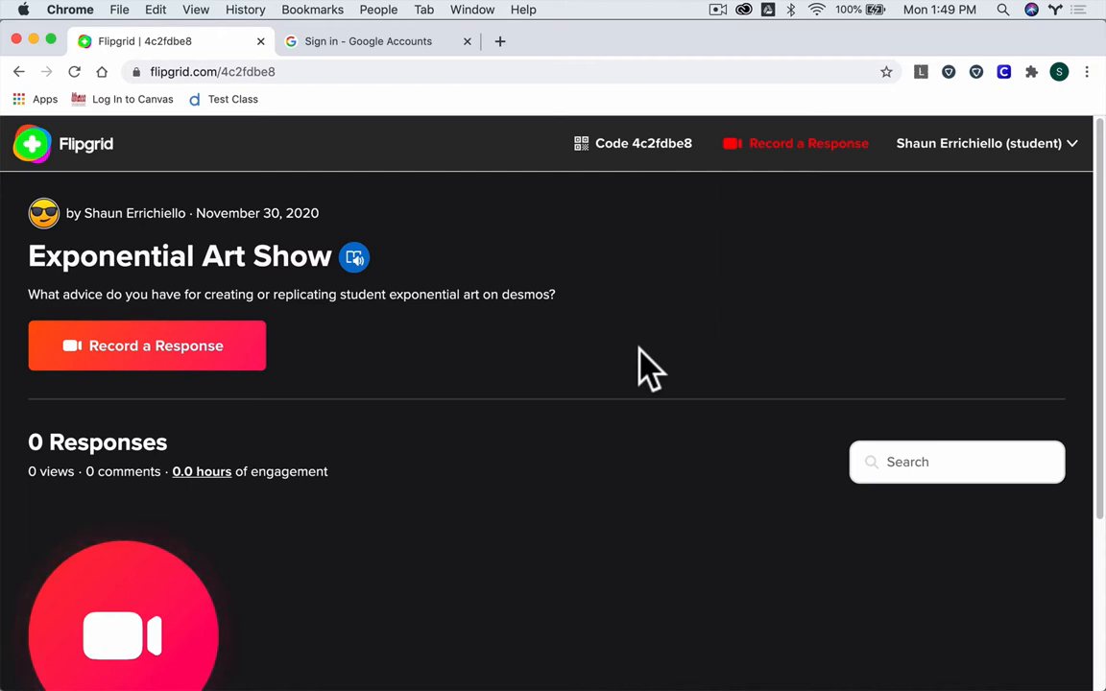
{"action": "mouse_move", "coordinate": [202, 614]}
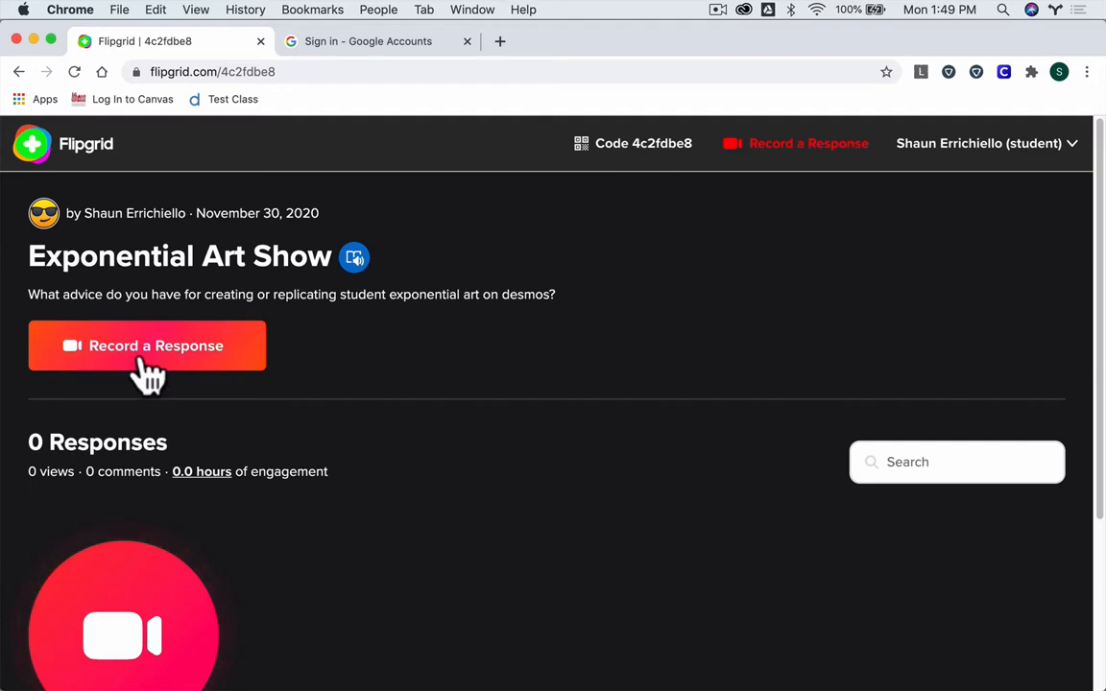
Start a response to the Exponential Art Show topic to open the camera recorder.
{"action": "left_click", "coordinate": [147, 345]}
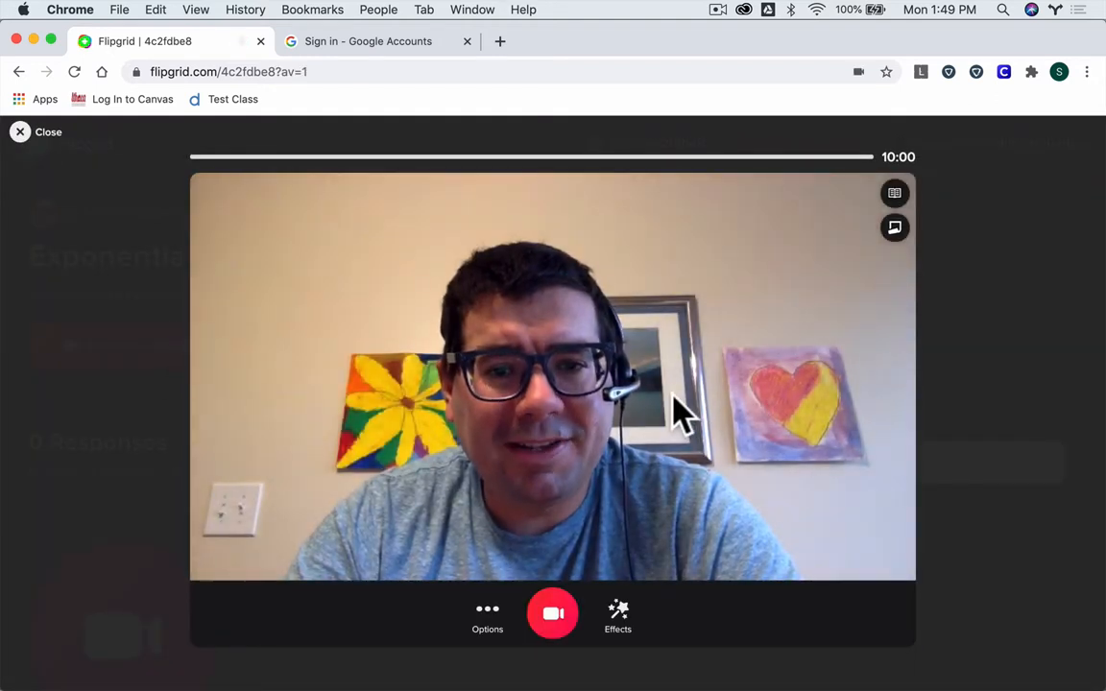
Show the recorder options for uploading, mirroring, muting and screen recording.
{"action": "left_click", "coordinate": [552, 613]}
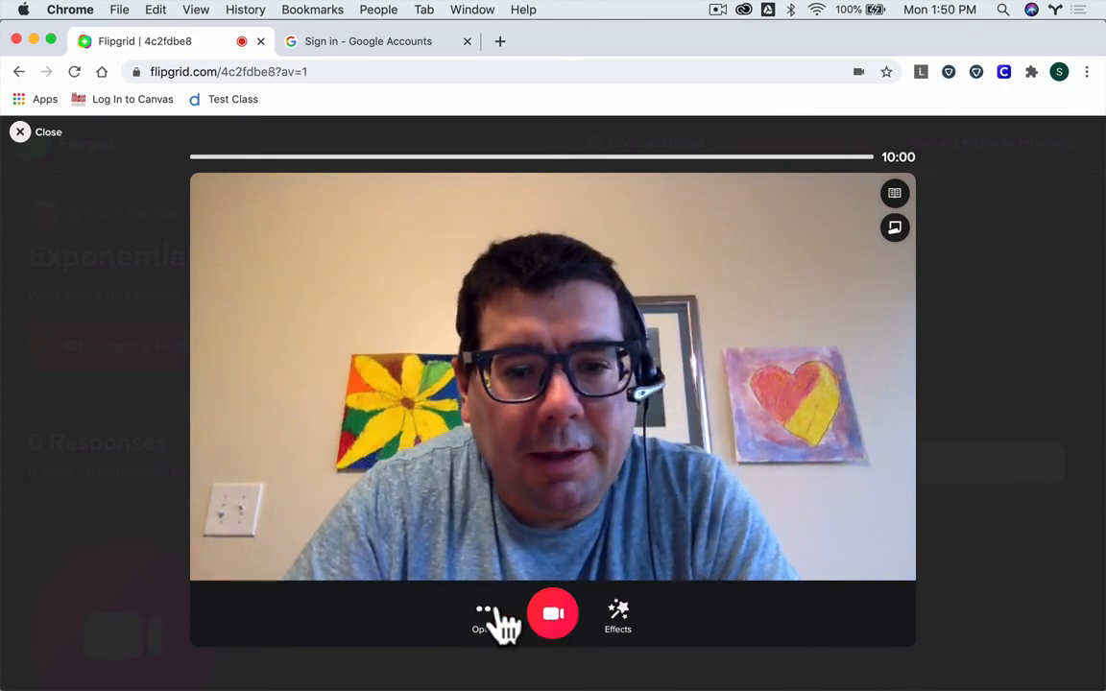
{"action": "left_click", "coordinate": [487, 620]}
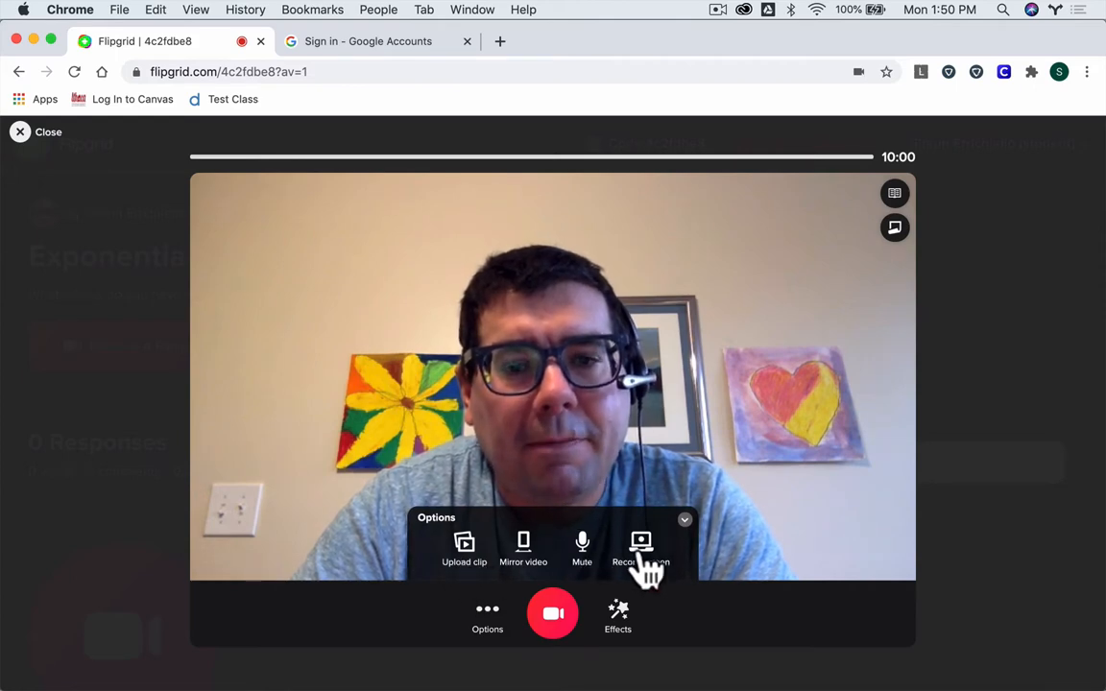
Choose Record screen and start screen recording to bring up the share prompt.
{"action": "left_click", "coordinate": [641, 547]}
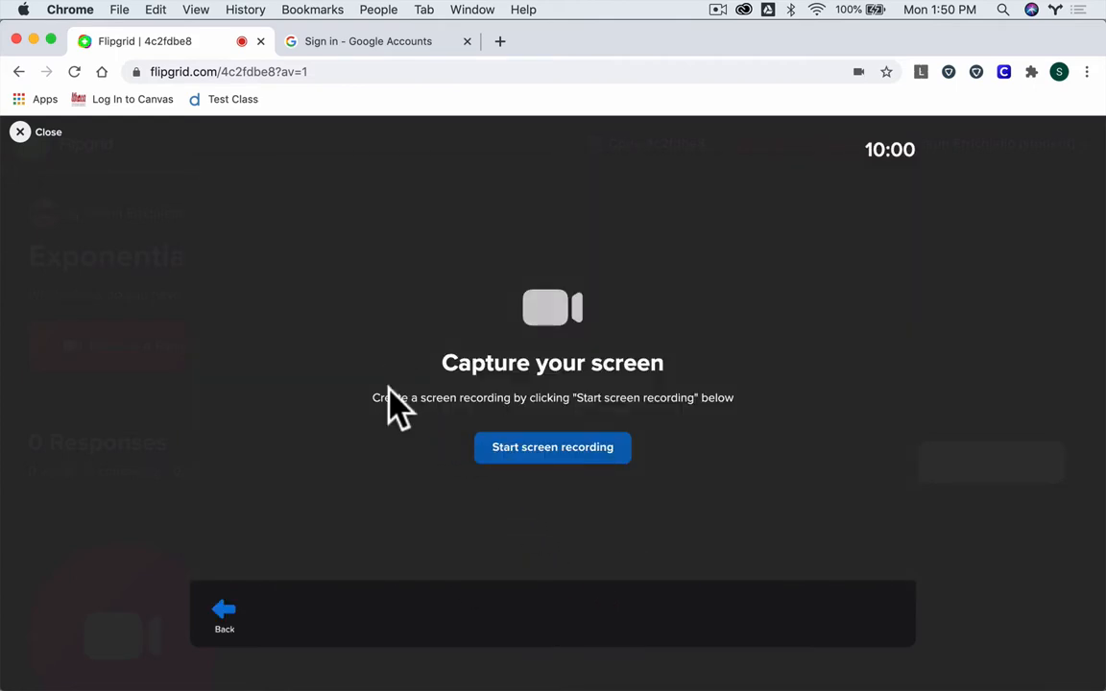
{"action": "mouse_move", "coordinate": [460, 398]}
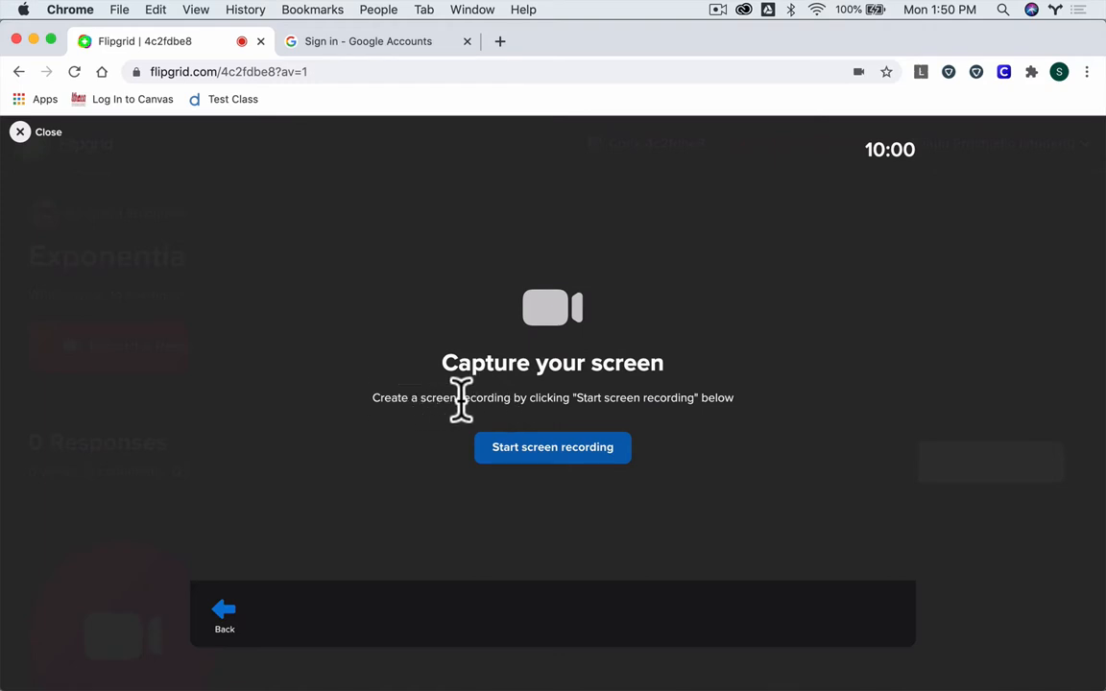
{"action": "mouse_move", "coordinate": [711, 427]}
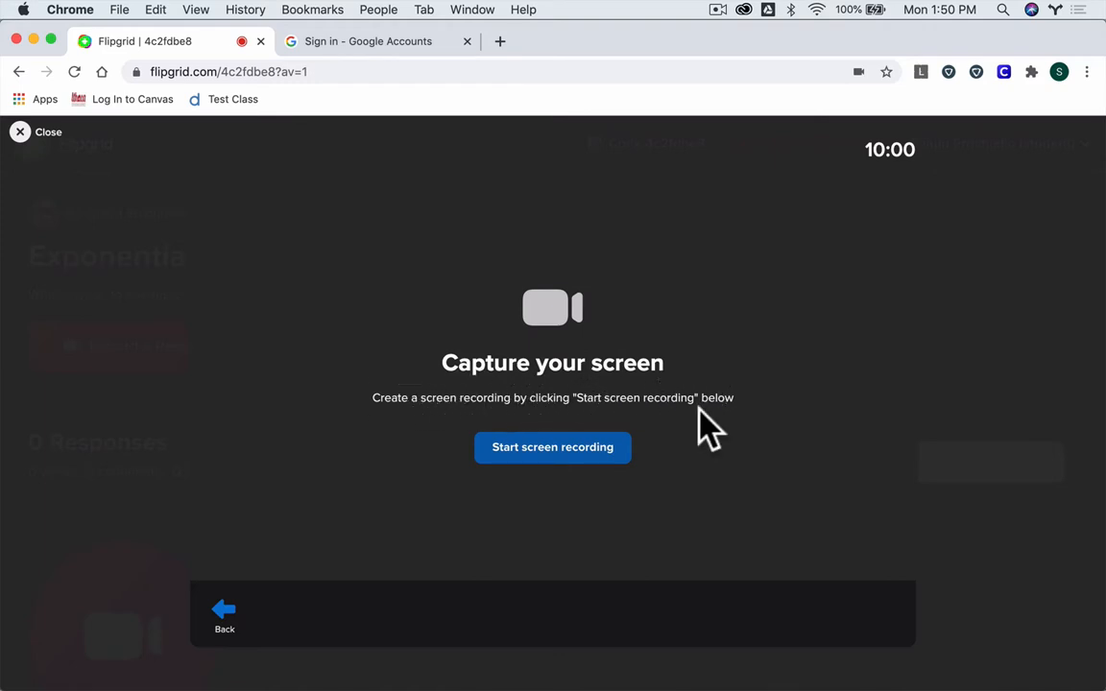
{"action": "left_click", "coordinate": [552, 448]}
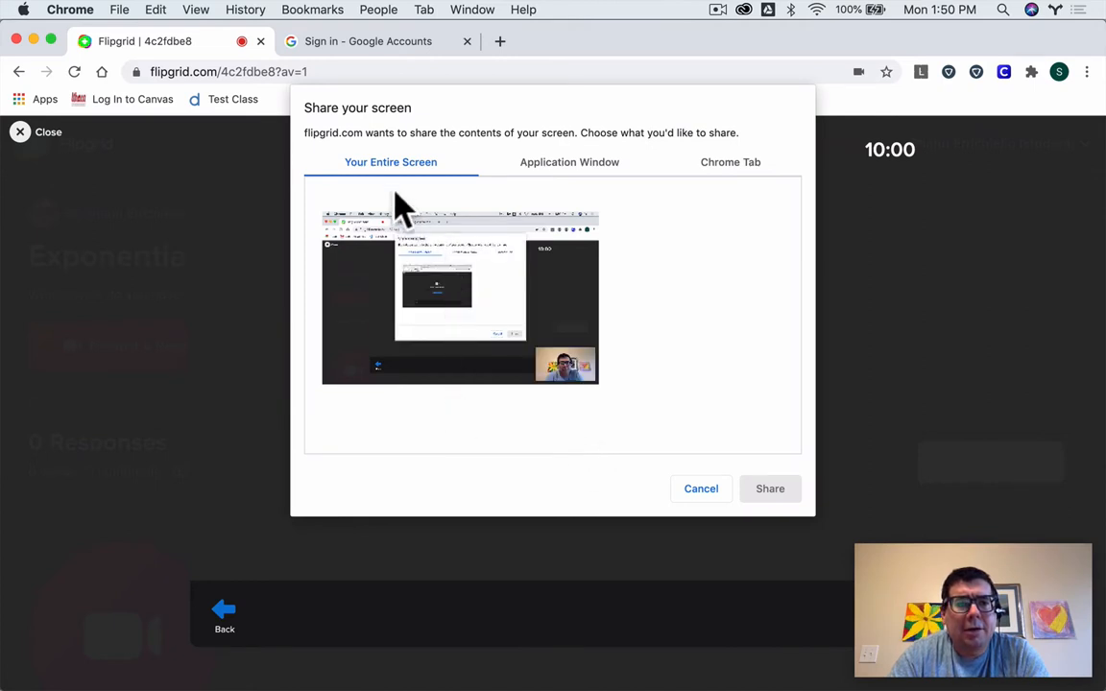
{"action": "mouse_move", "coordinate": [399, 226]}
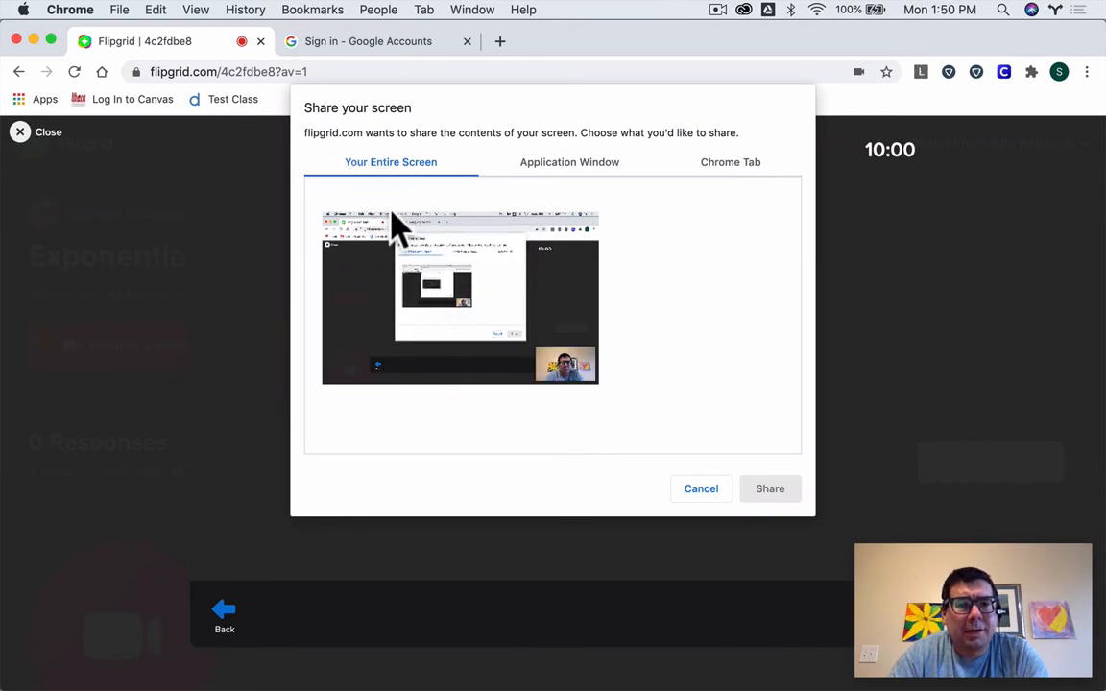
Browse the share tabs, then share the Untitled SMART Notebook application window.
{"action": "left_click", "coordinate": [569, 161]}
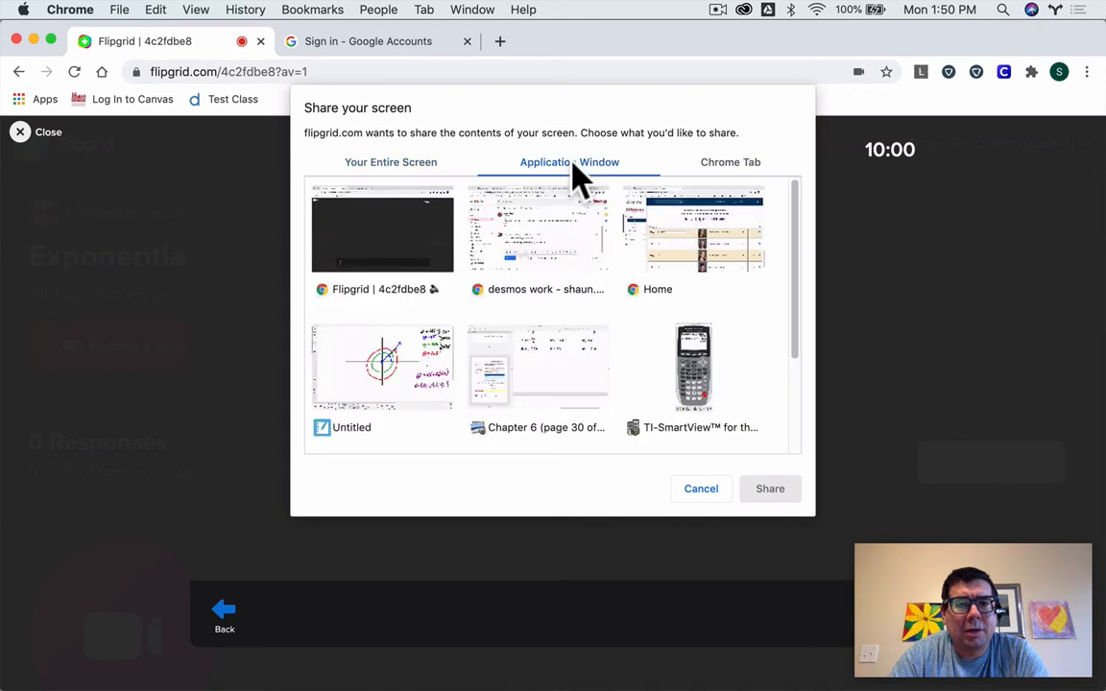
{"action": "left_click", "coordinate": [730, 161]}
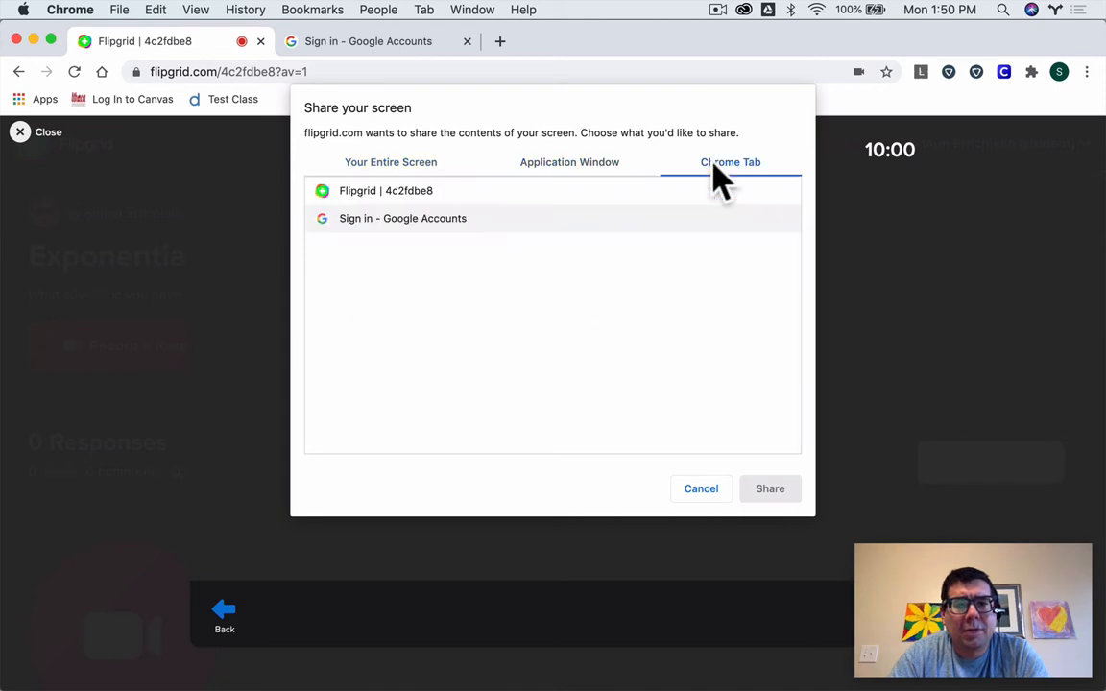
{"action": "left_click", "coordinate": [390, 162]}
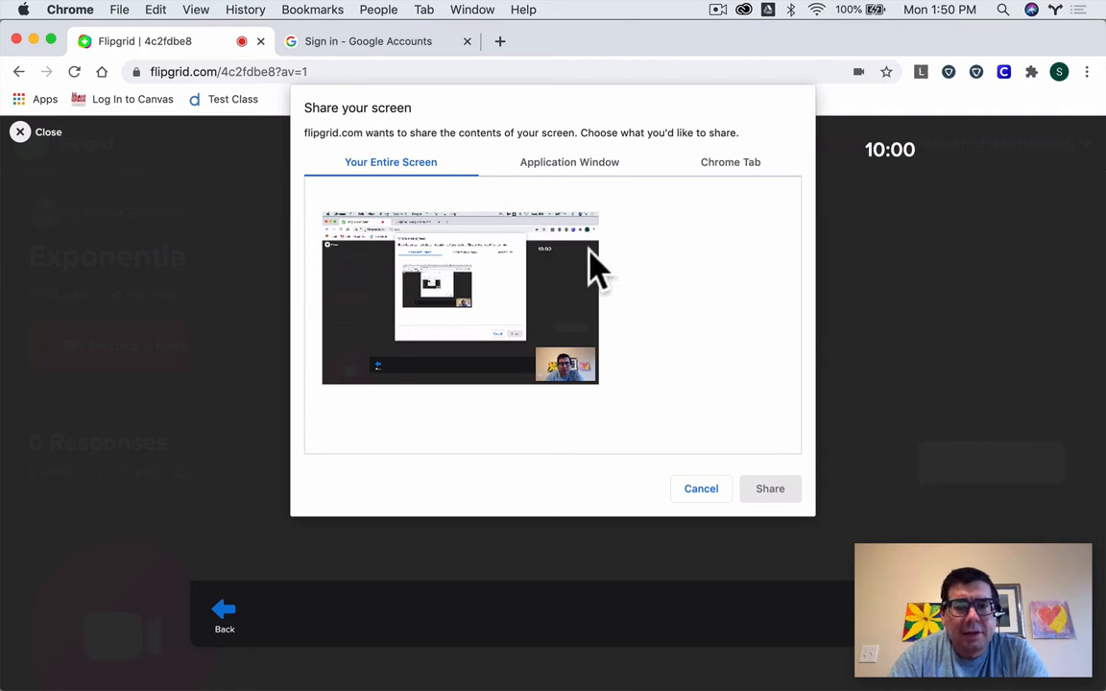
{"action": "left_click", "coordinate": [570, 161]}
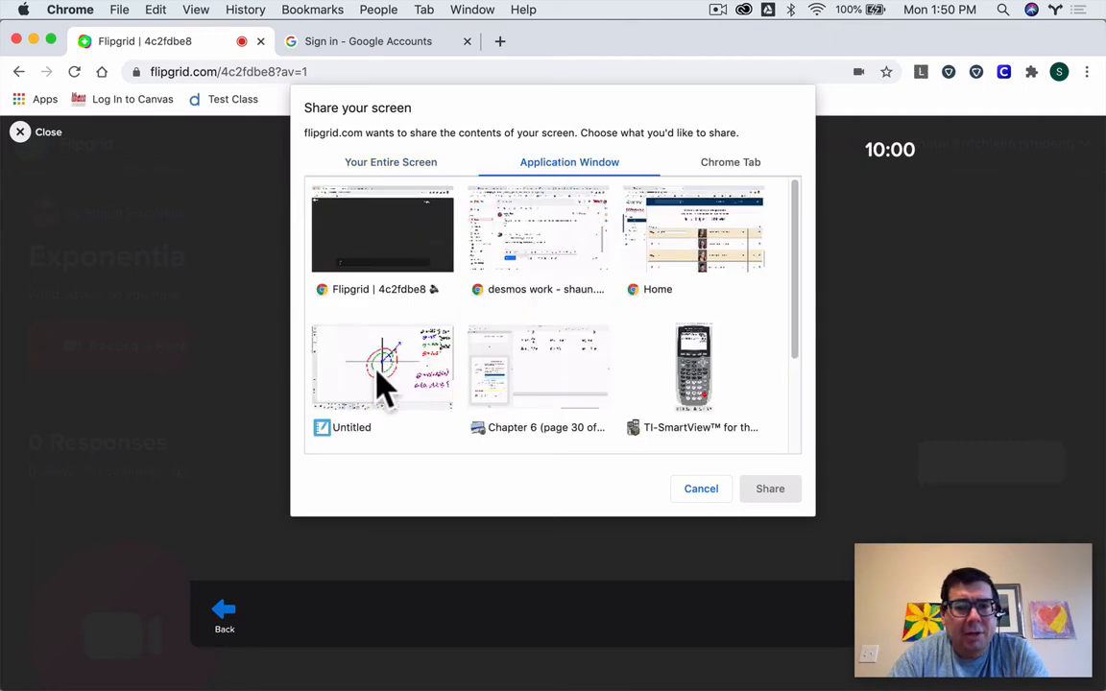
{"action": "left_click", "coordinate": [382, 367]}
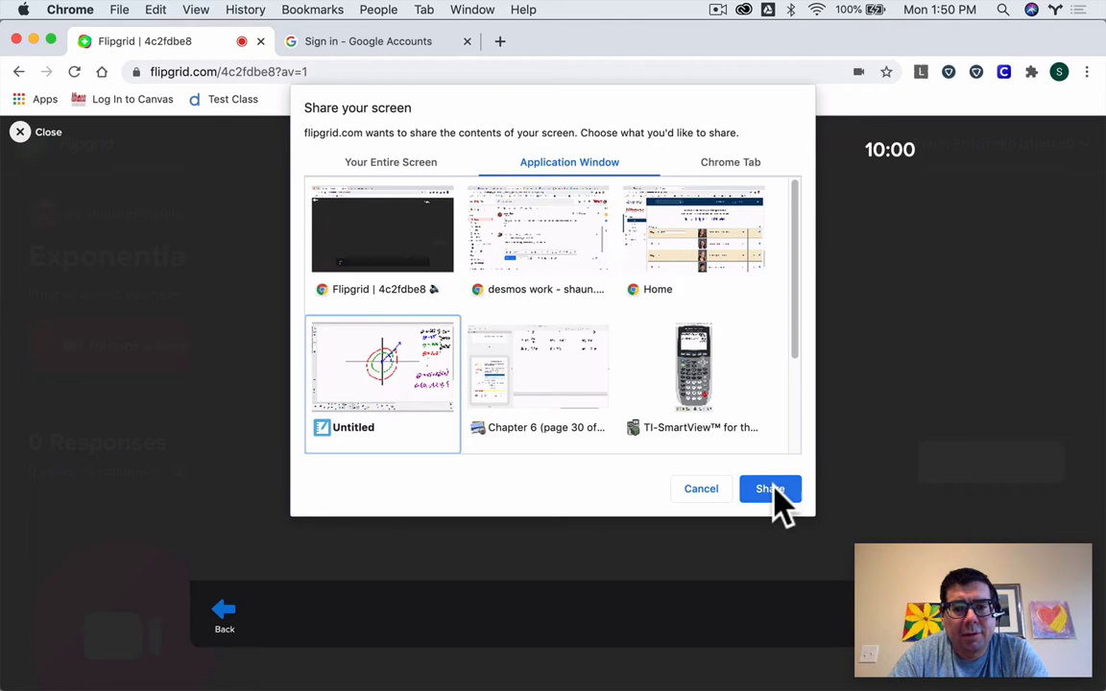
{"action": "left_click", "coordinate": [769, 488]}
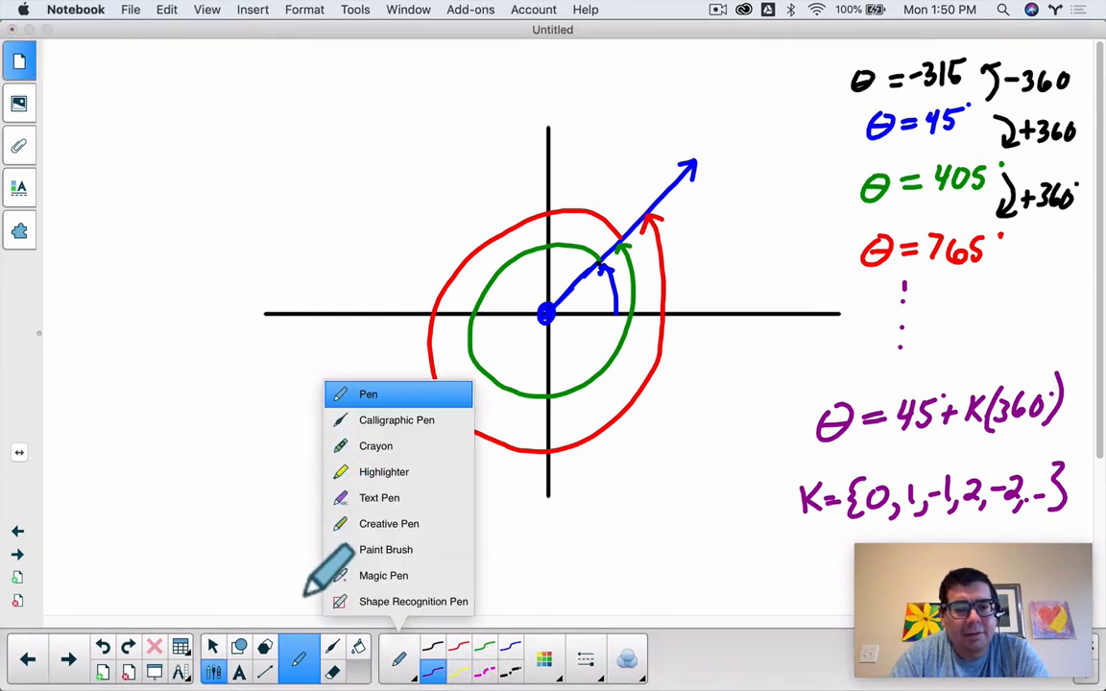
Select Pen from the SMART Notebook pen type dropdown.
{"action": "left_click", "coordinate": [368, 394]}
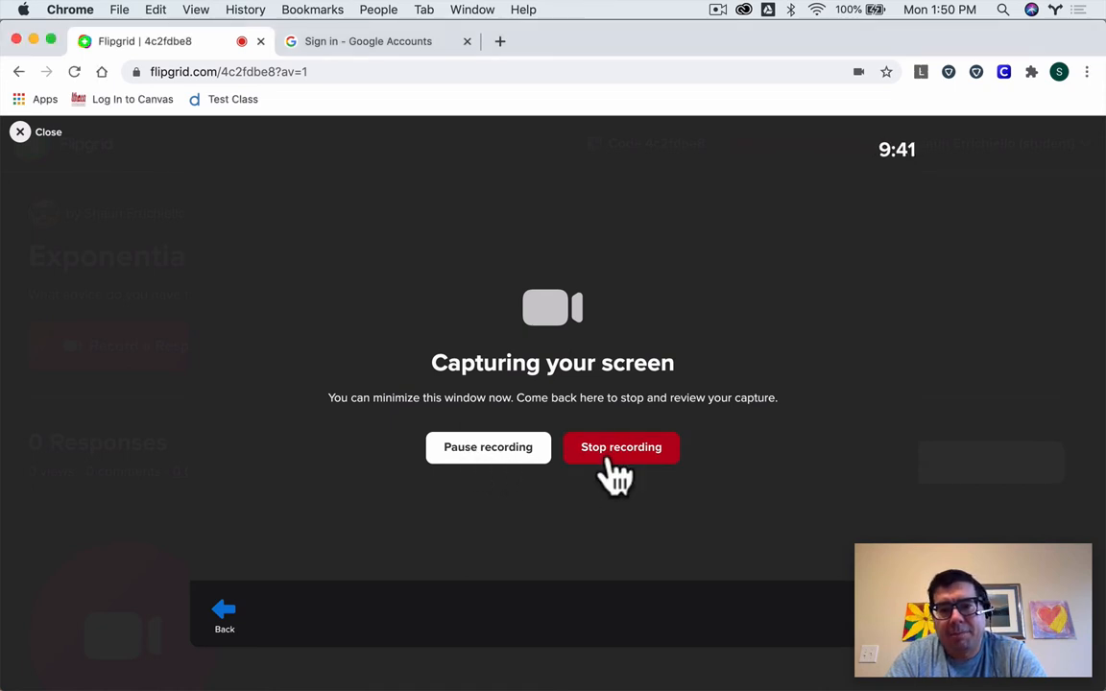
{"action": "mouse_move", "coordinate": [902, 187]}
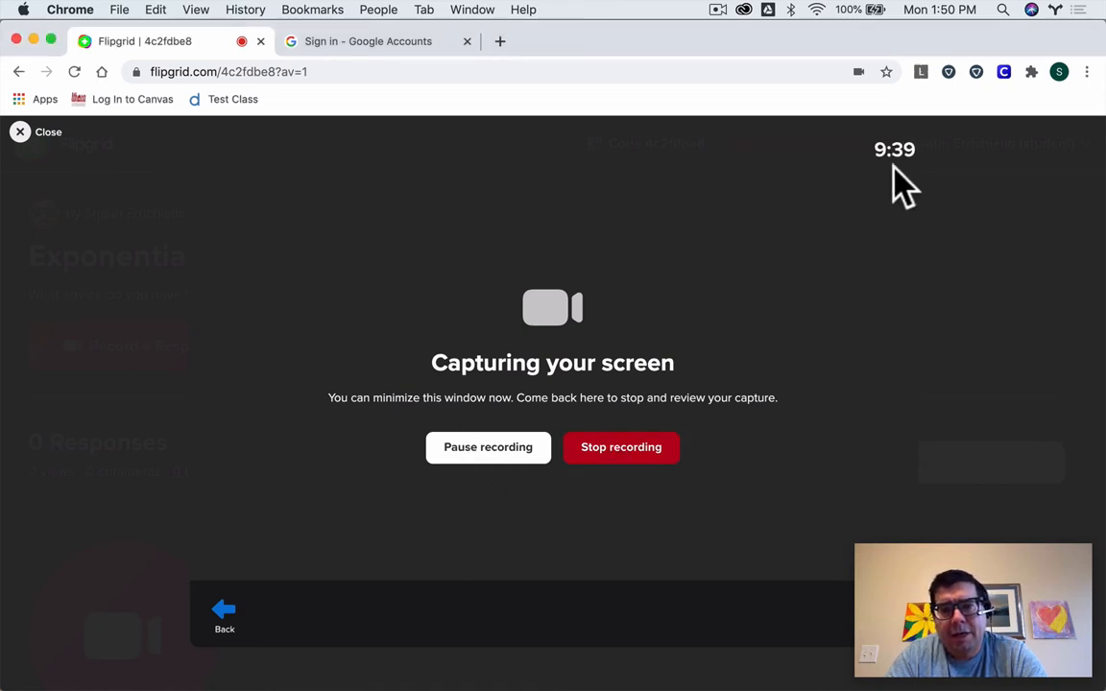
Stop the Flipgrid screen recording to reach the Submit your video page.
{"action": "left_click", "coordinate": [621, 446]}
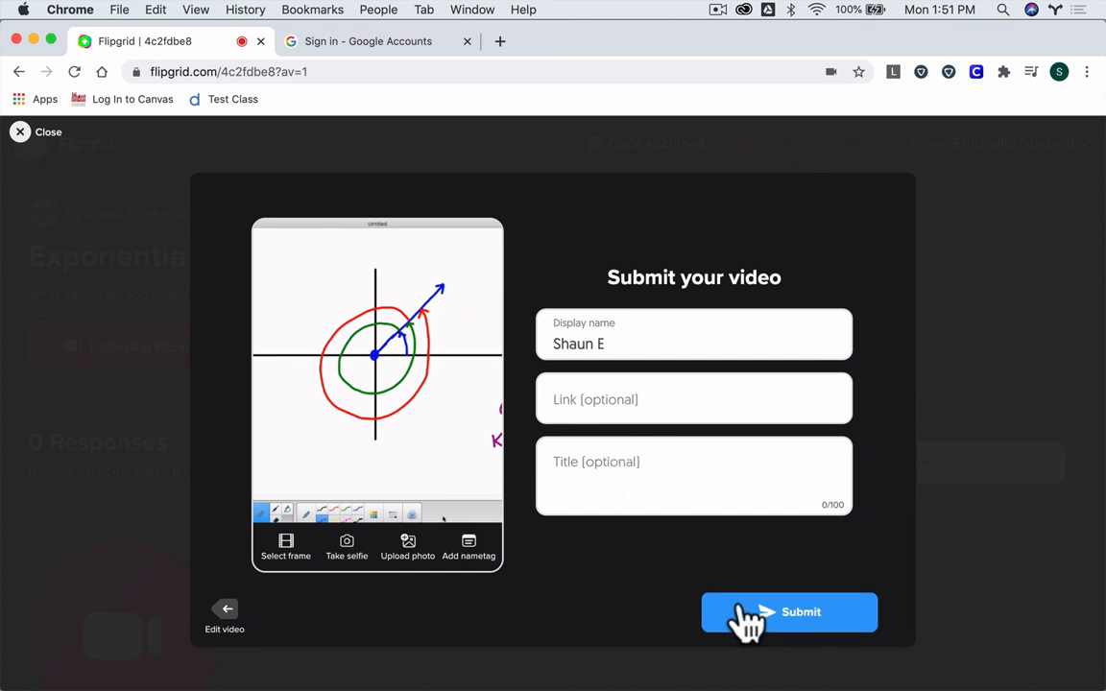
{"action": "mouse_move", "coordinate": [106, 236]}
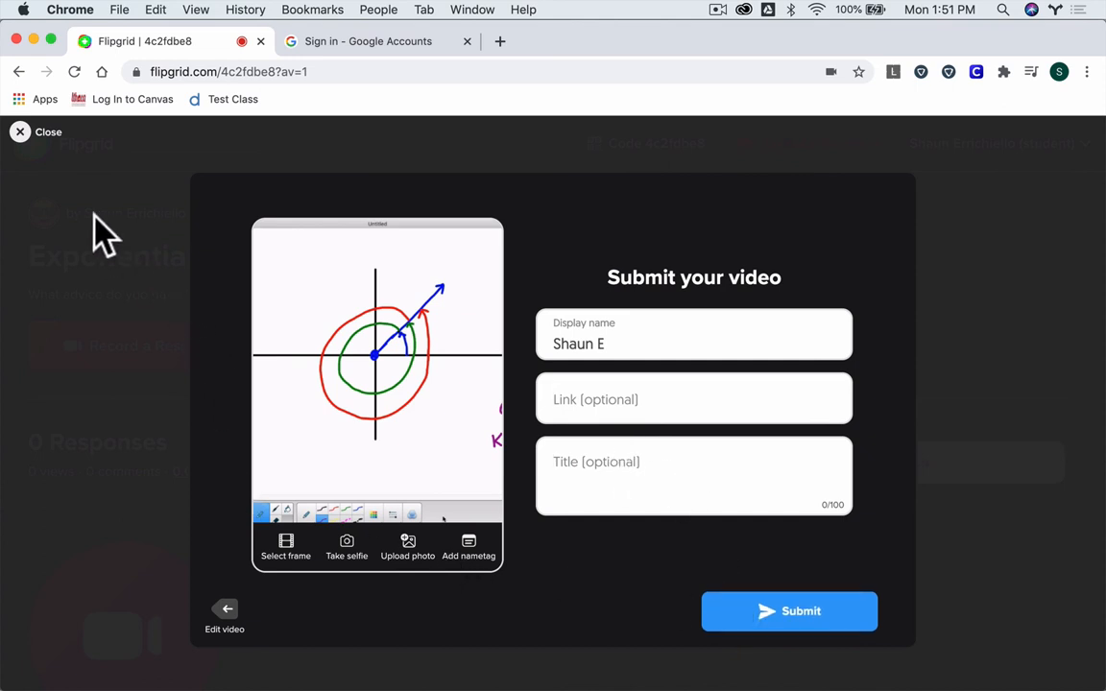